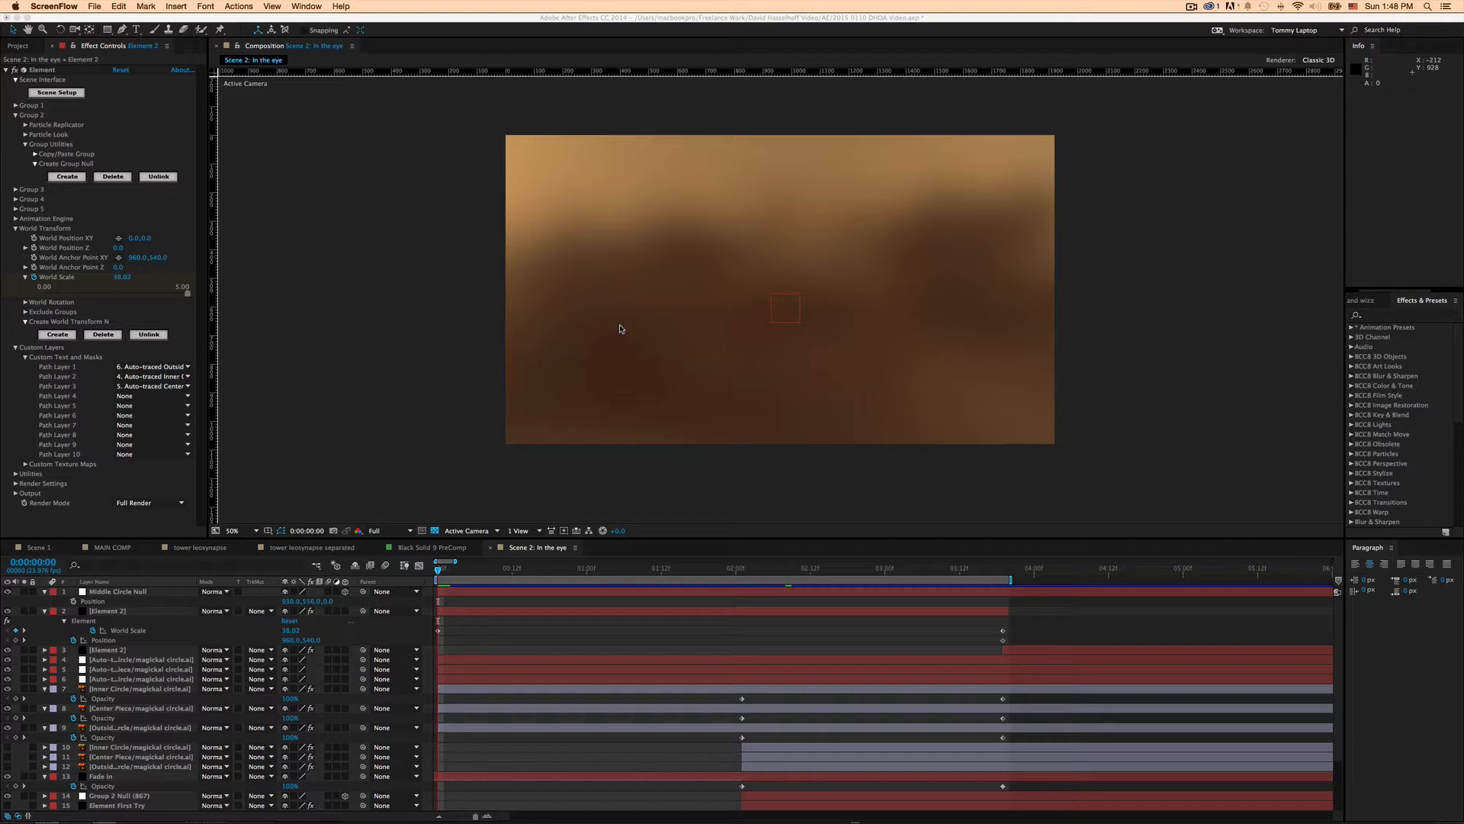
pyautogui.moveTo(664, 419)
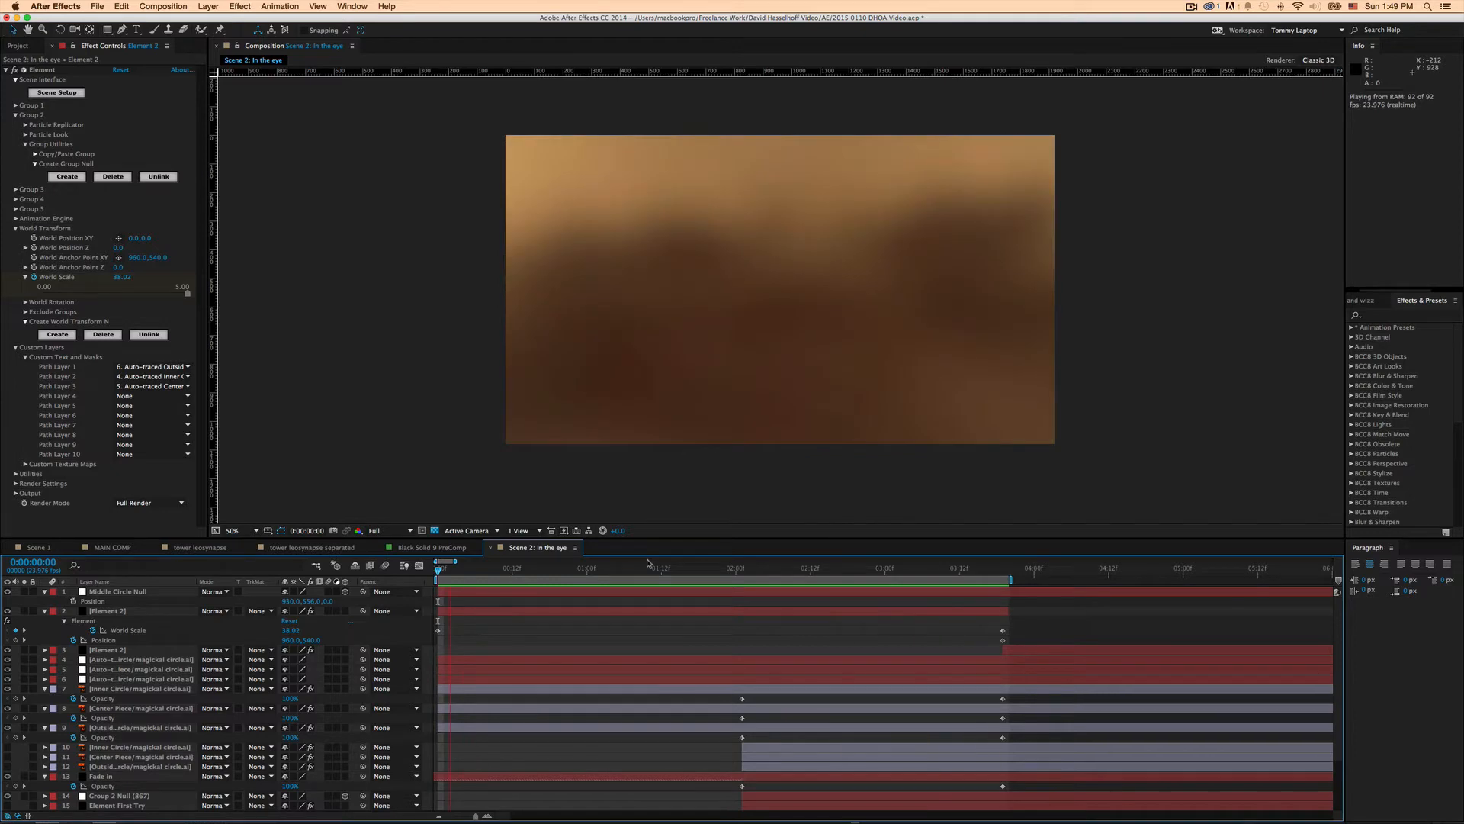
# Stop the preview, view World Scale in the Graph Editor, and scrub to 3:00 and 3:14.
pyautogui.click(630, 568)
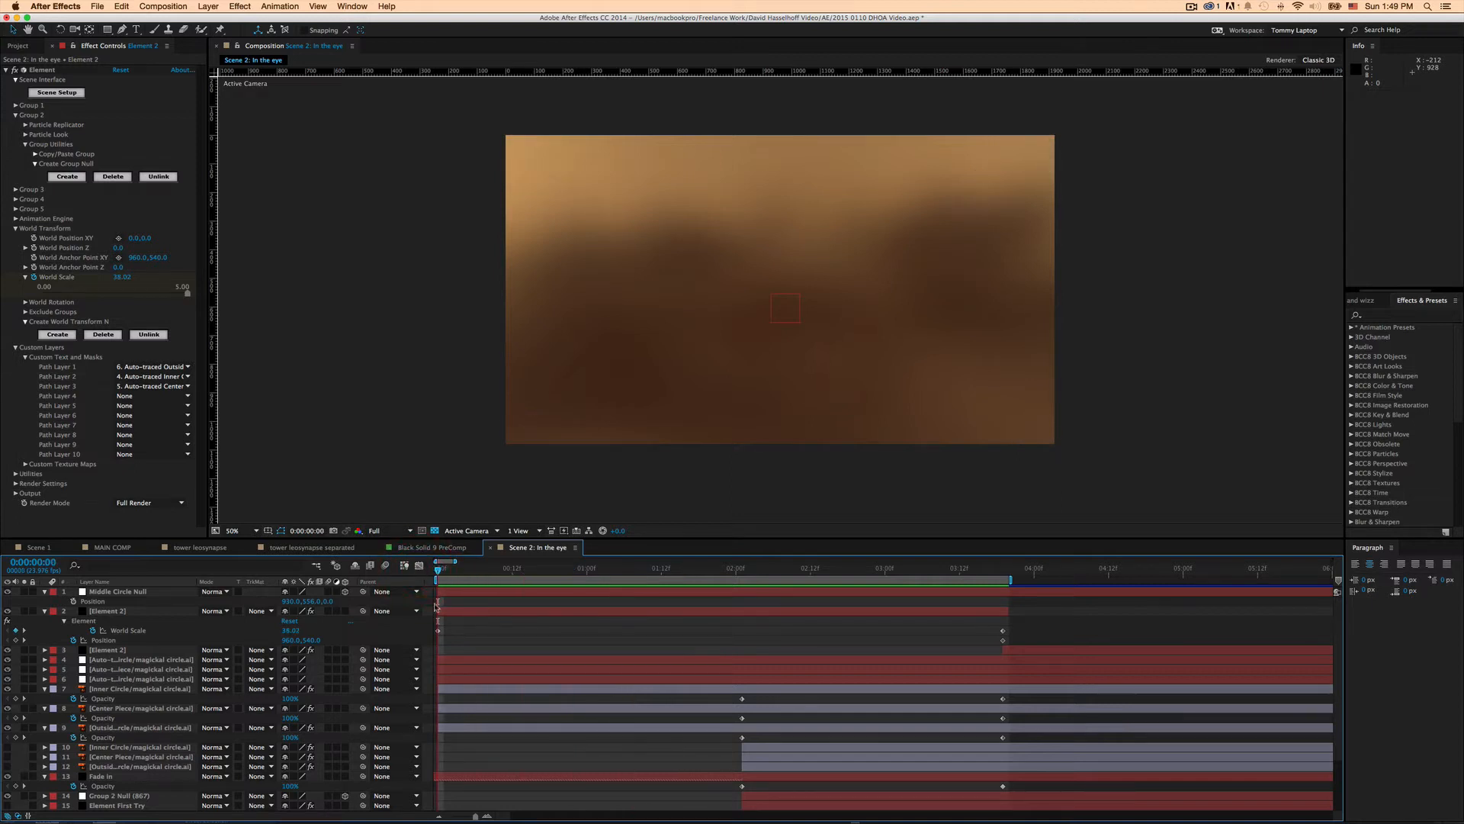
pyautogui.moveTo(490, 441)
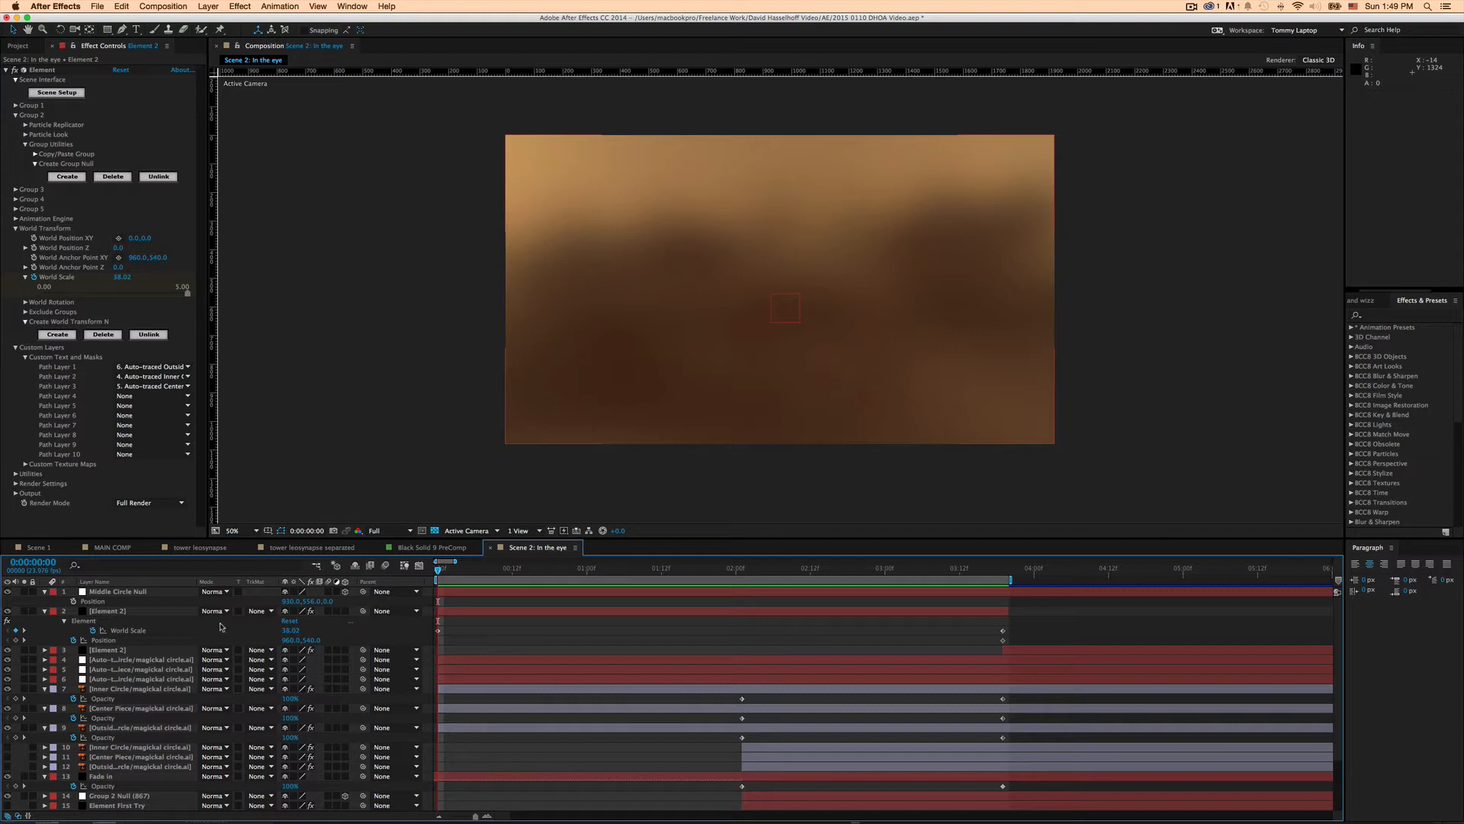
pyautogui.moveTo(104, 635)
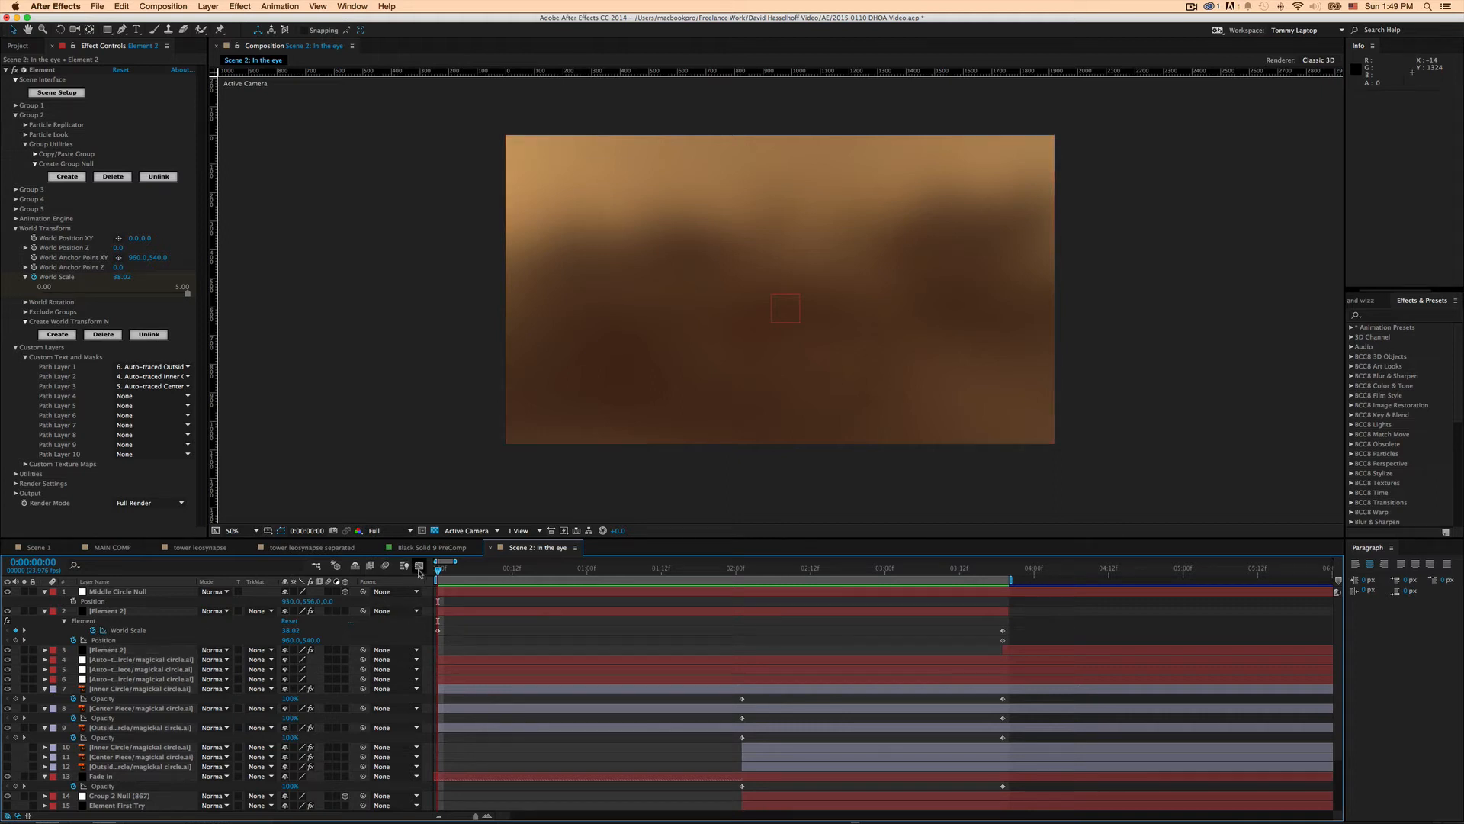
pyautogui.click(418, 567)
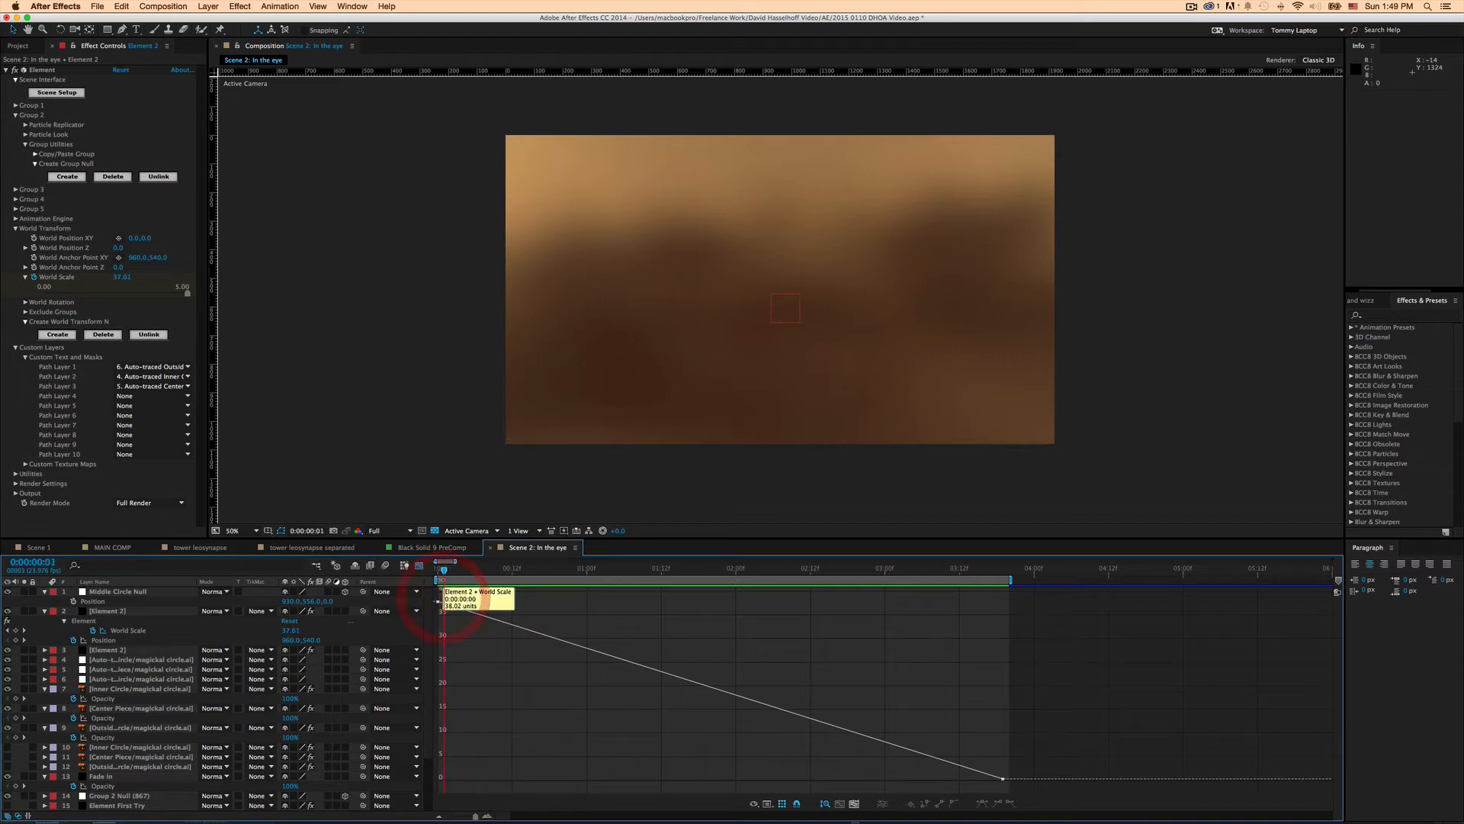
pyautogui.click(884, 568)
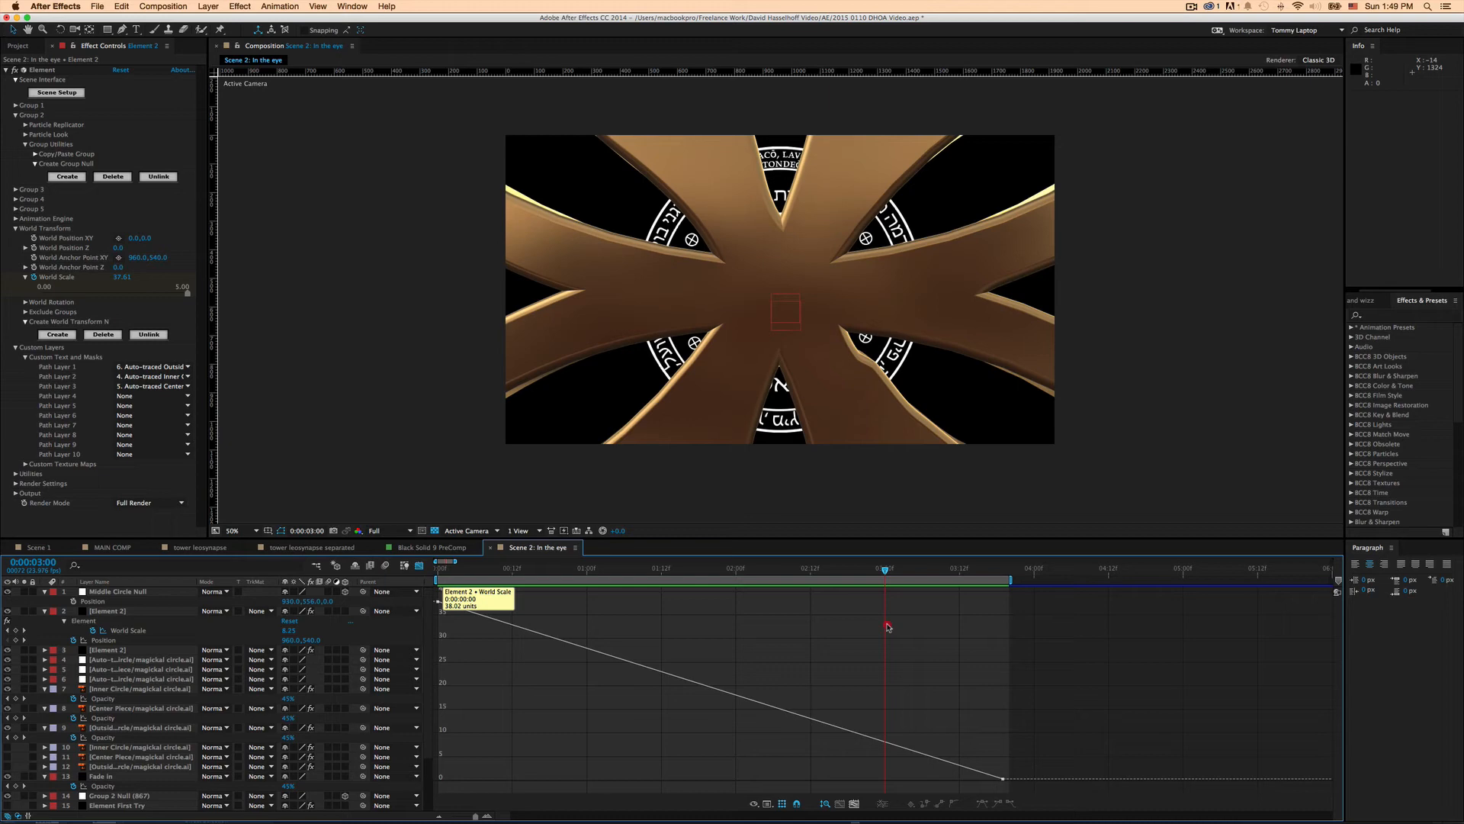
pyautogui.click(636, 567)
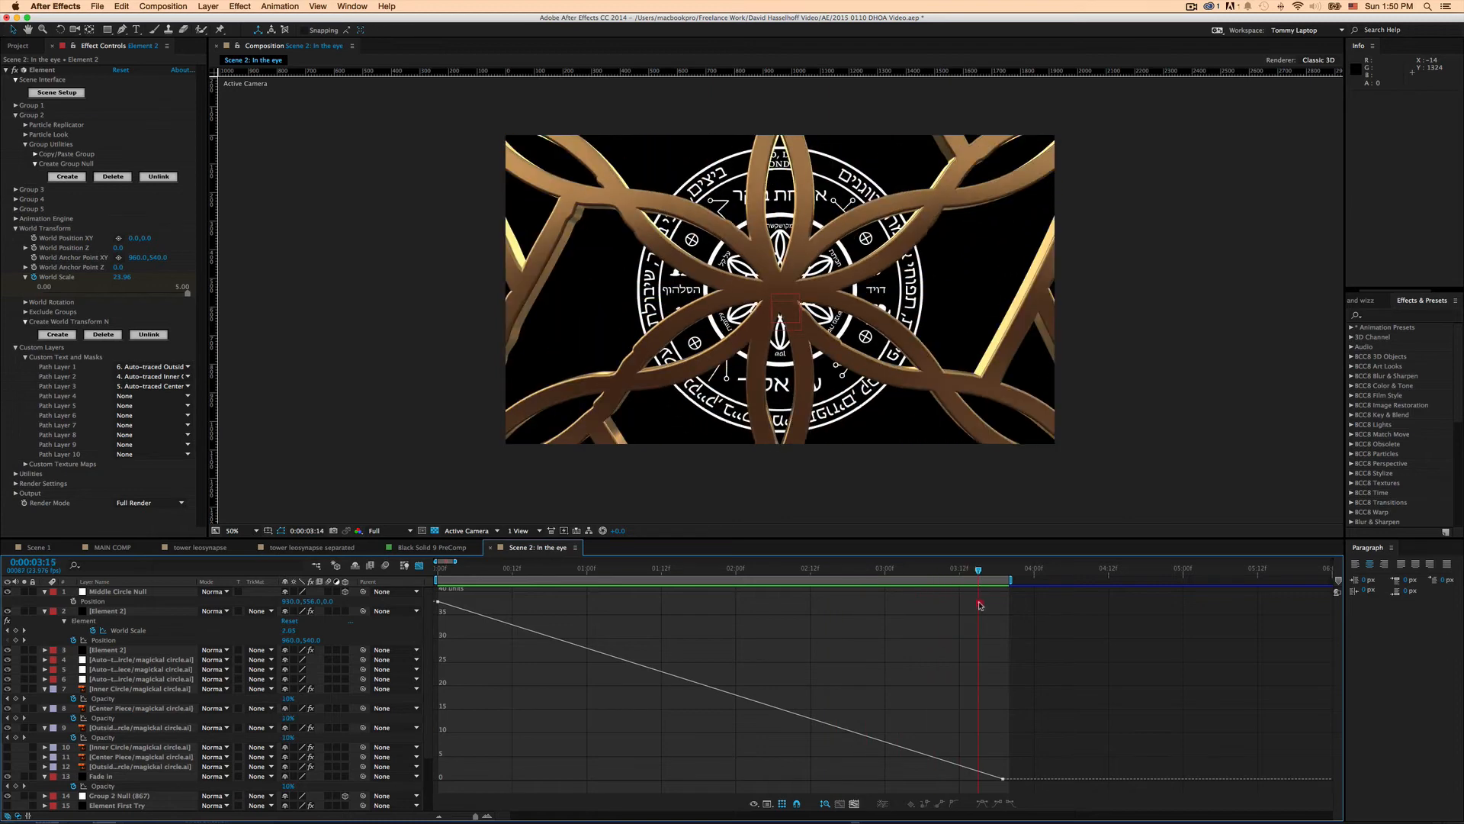
# Apply Keyframe Assistant > Exponential Scale to both selected World Scale keyframes.
pyautogui.moveTo(978, 567); pyautogui.dragTo(1002, 567)
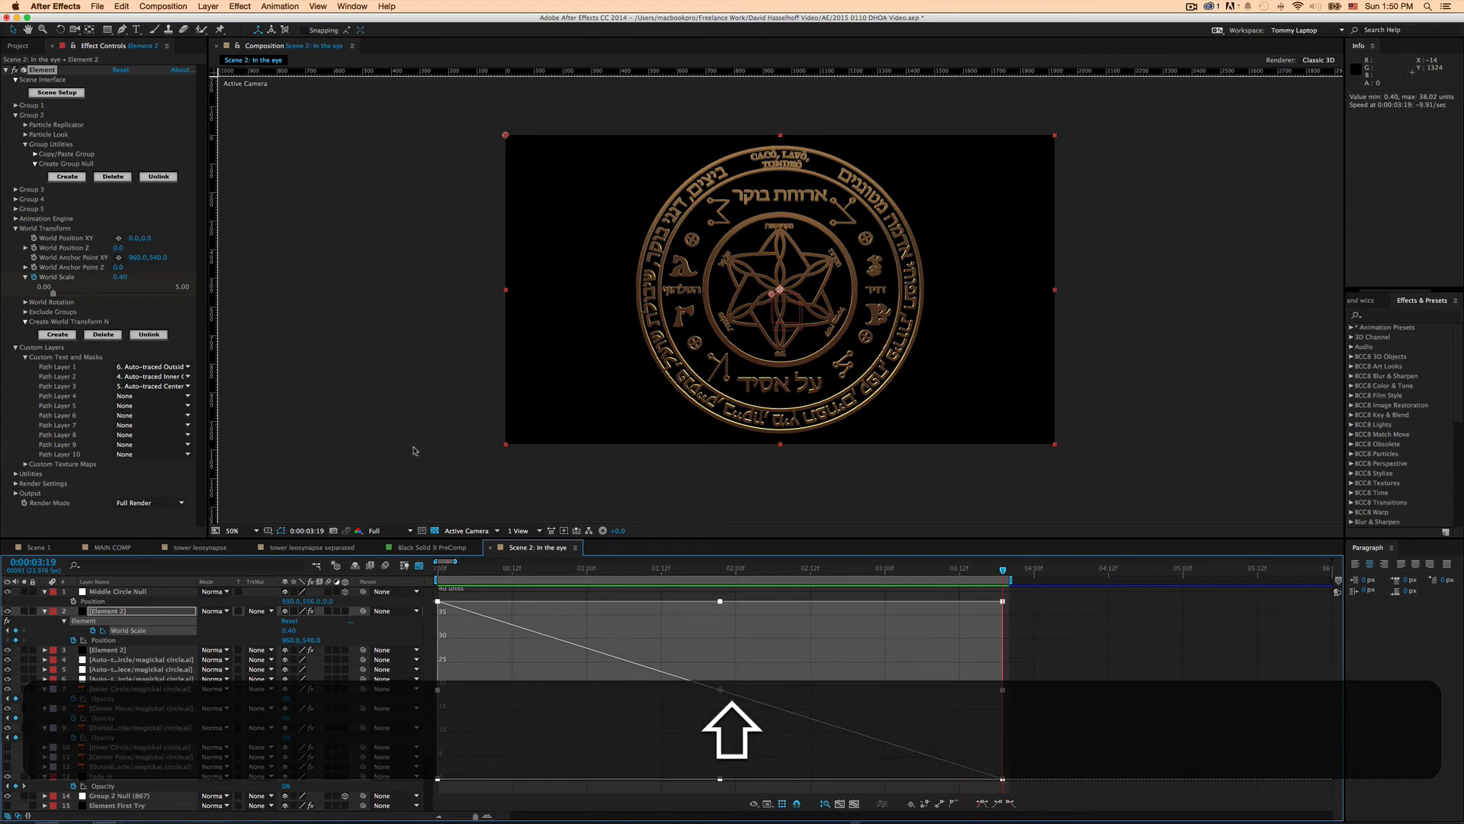
pyautogui.click(279, 7)
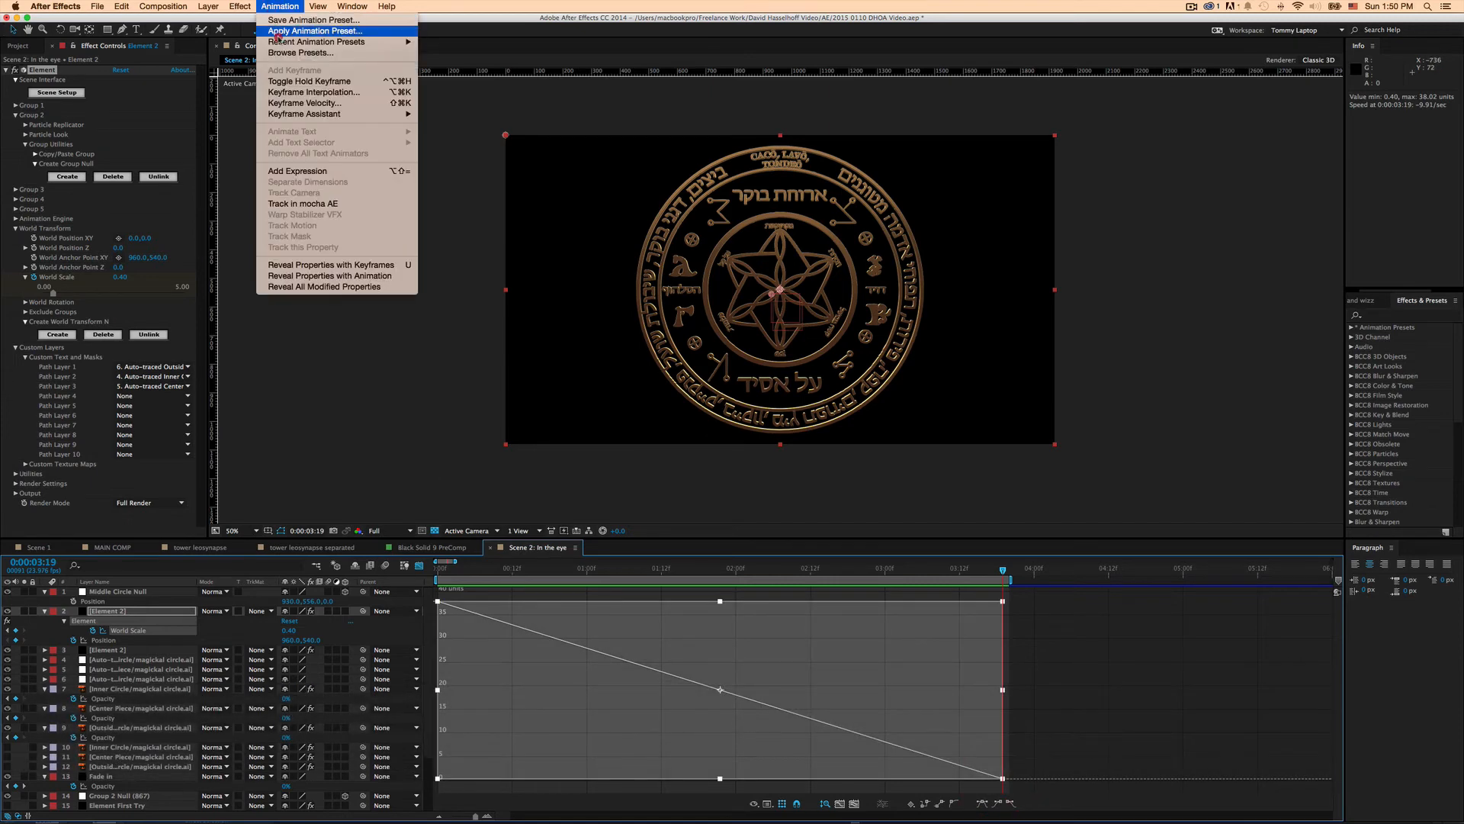
pyautogui.moveTo(321, 103)
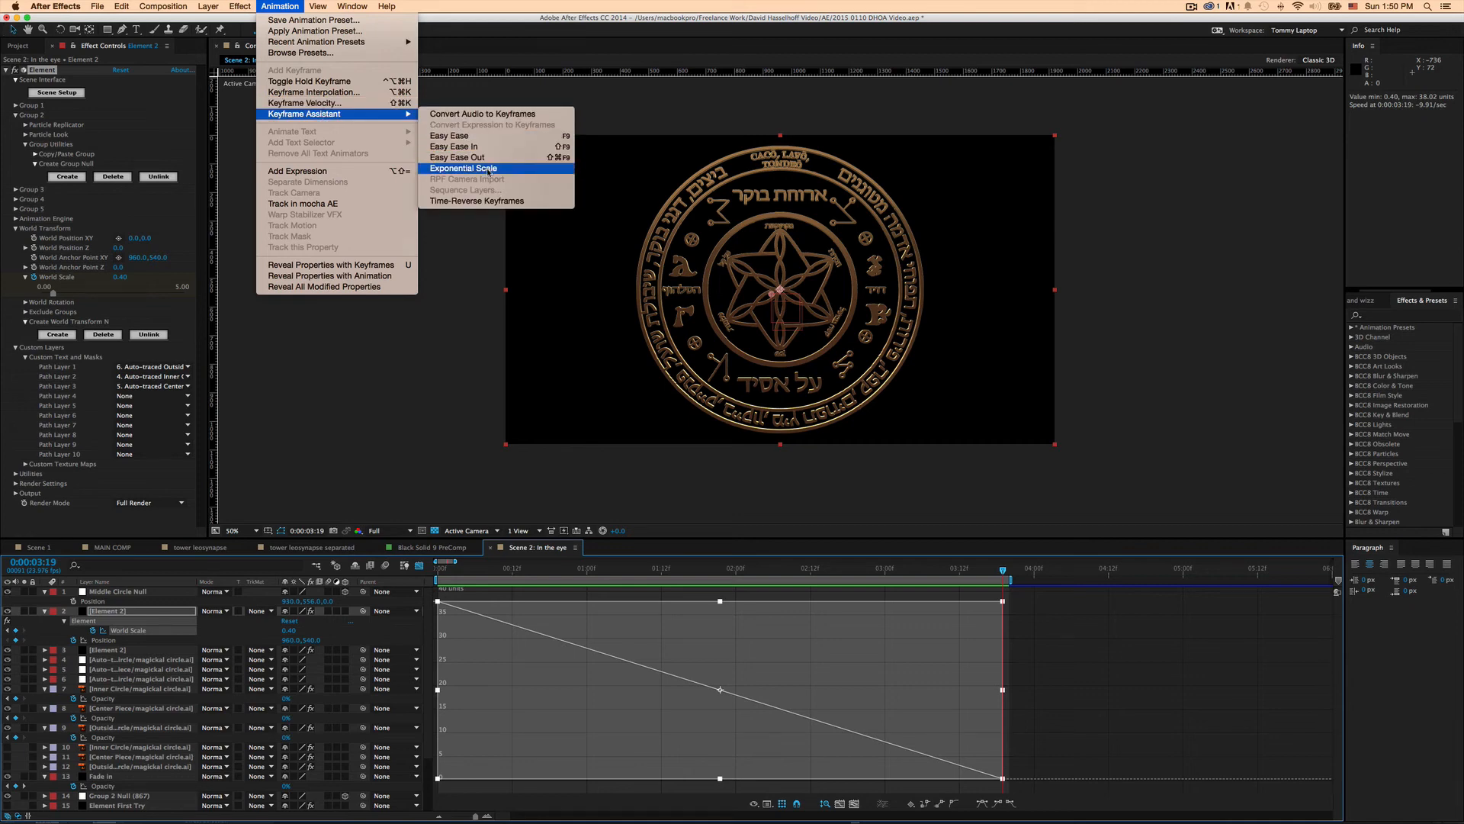
pyautogui.click(465, 168)
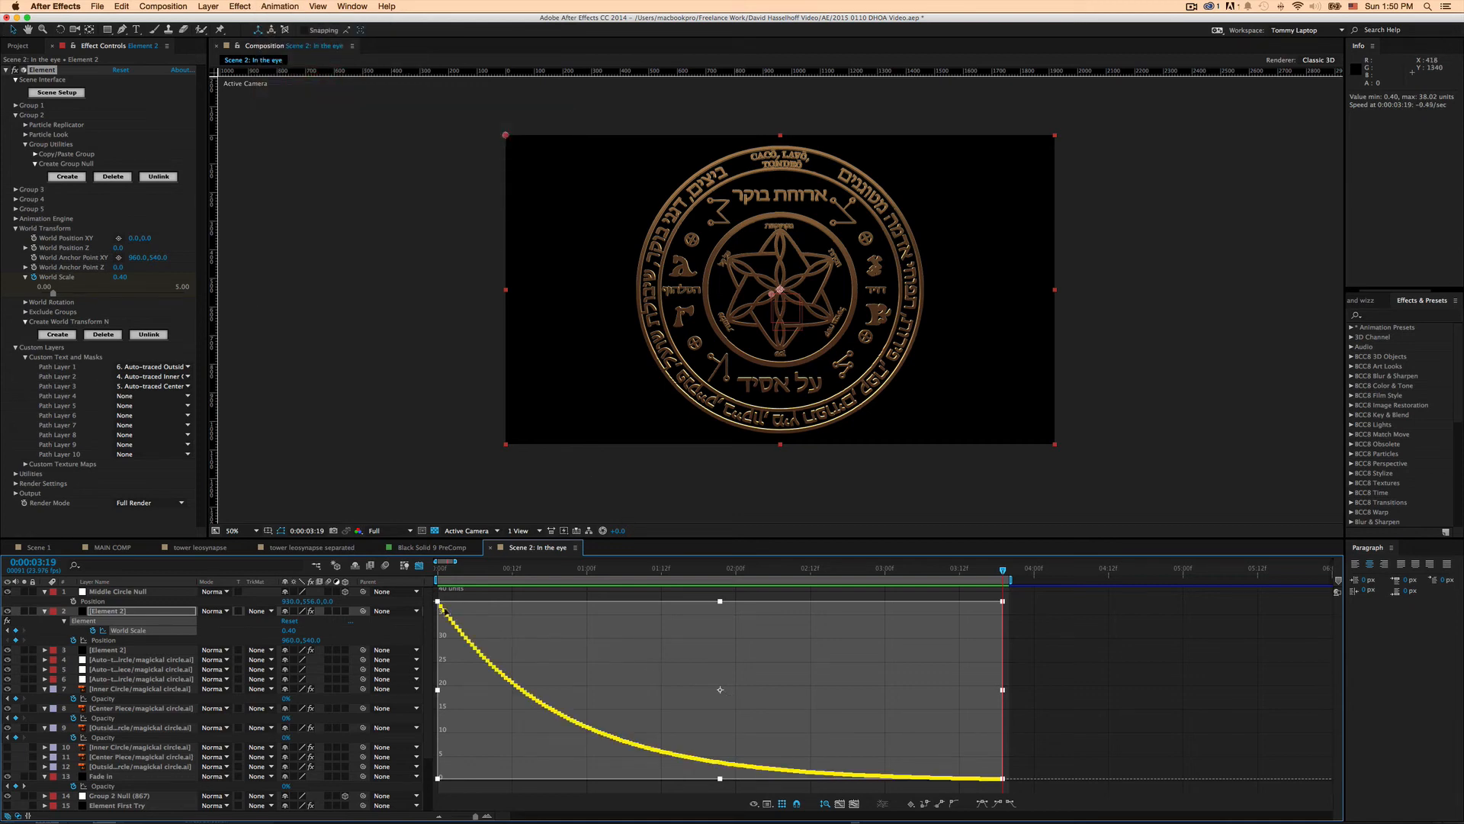
pyautogui.moveTo(605, 738)
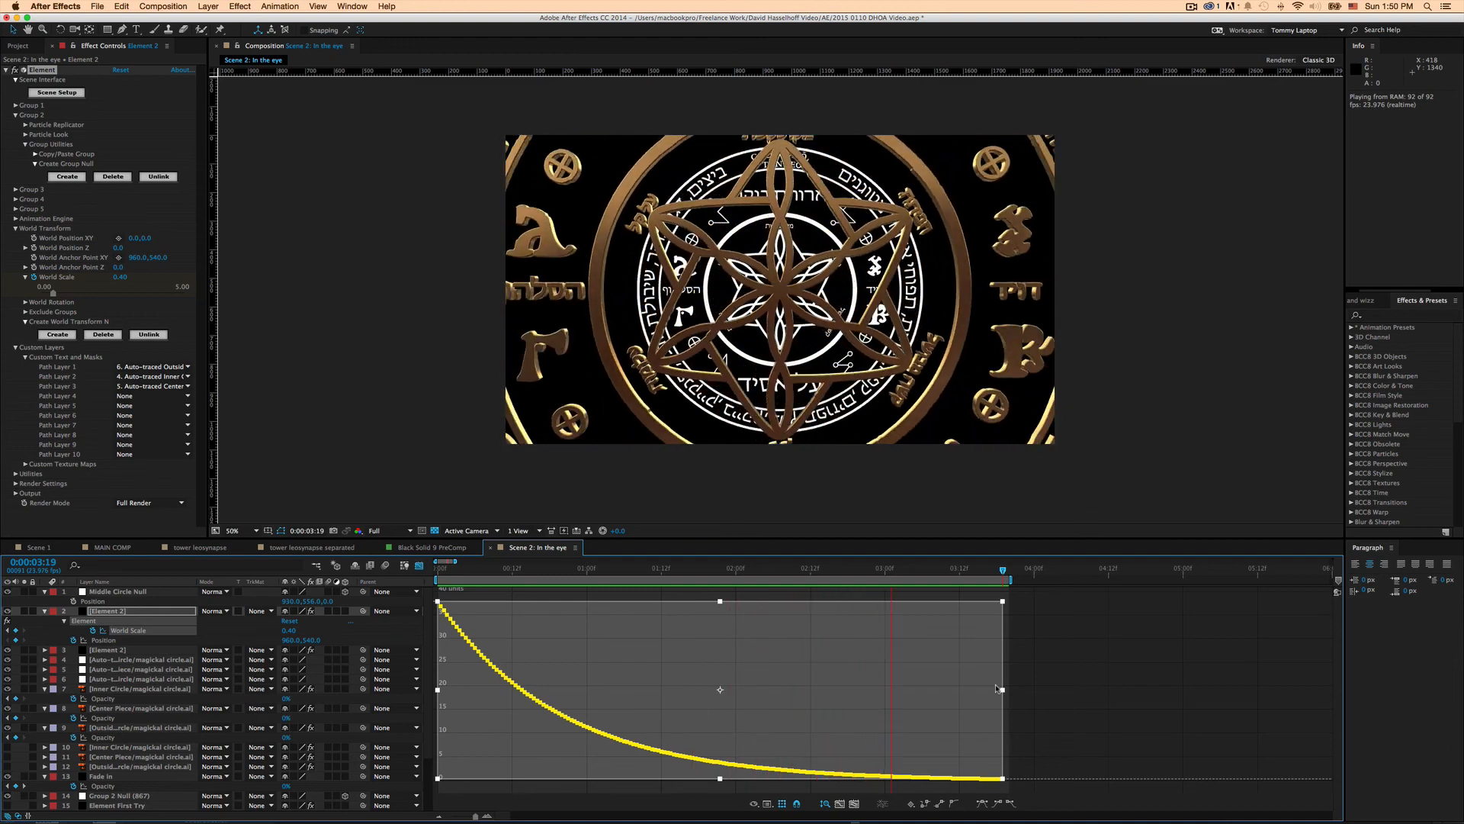
pyautogui.click(605, 567)
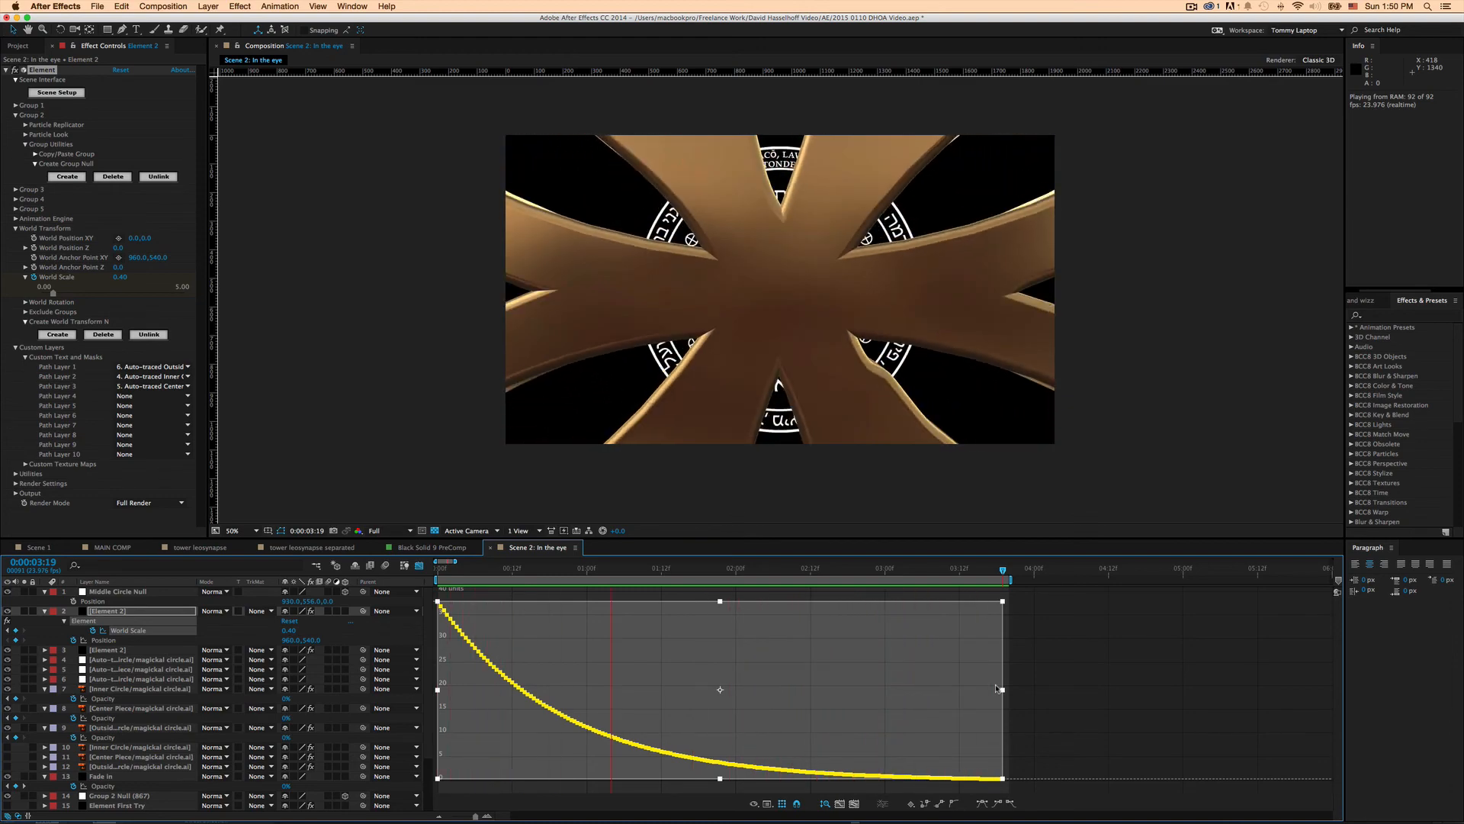